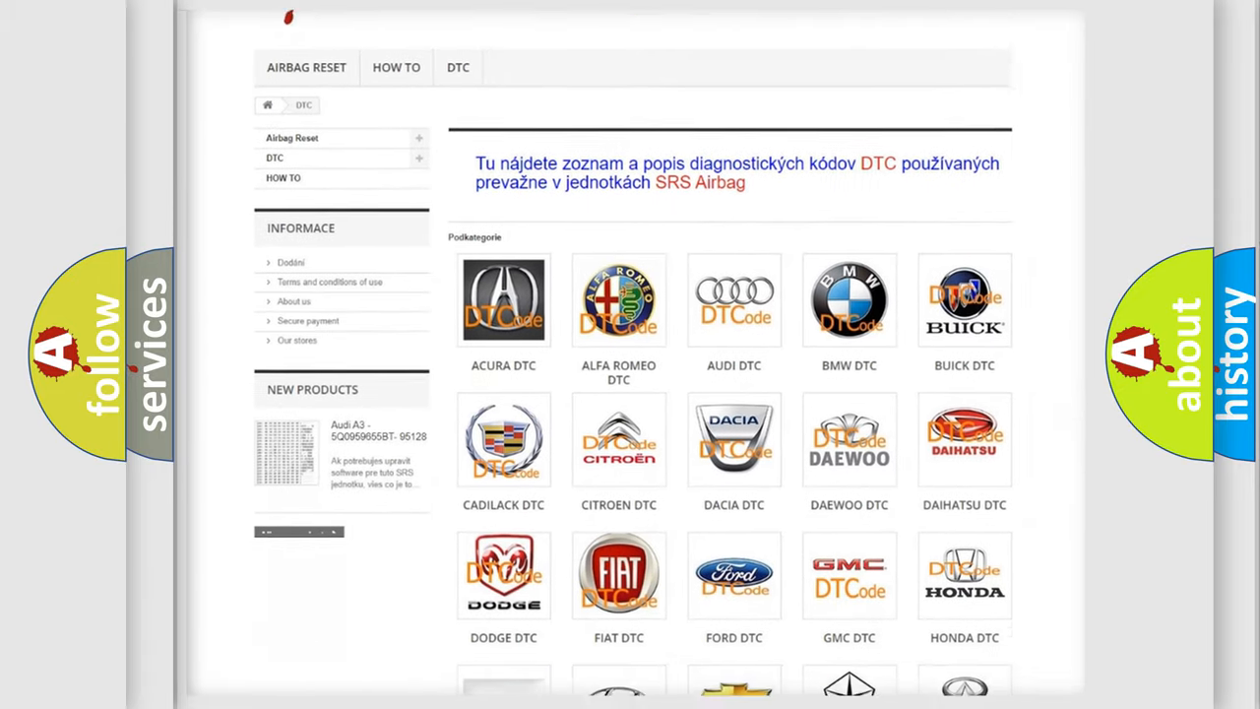
pyautogui.scroll(-3)
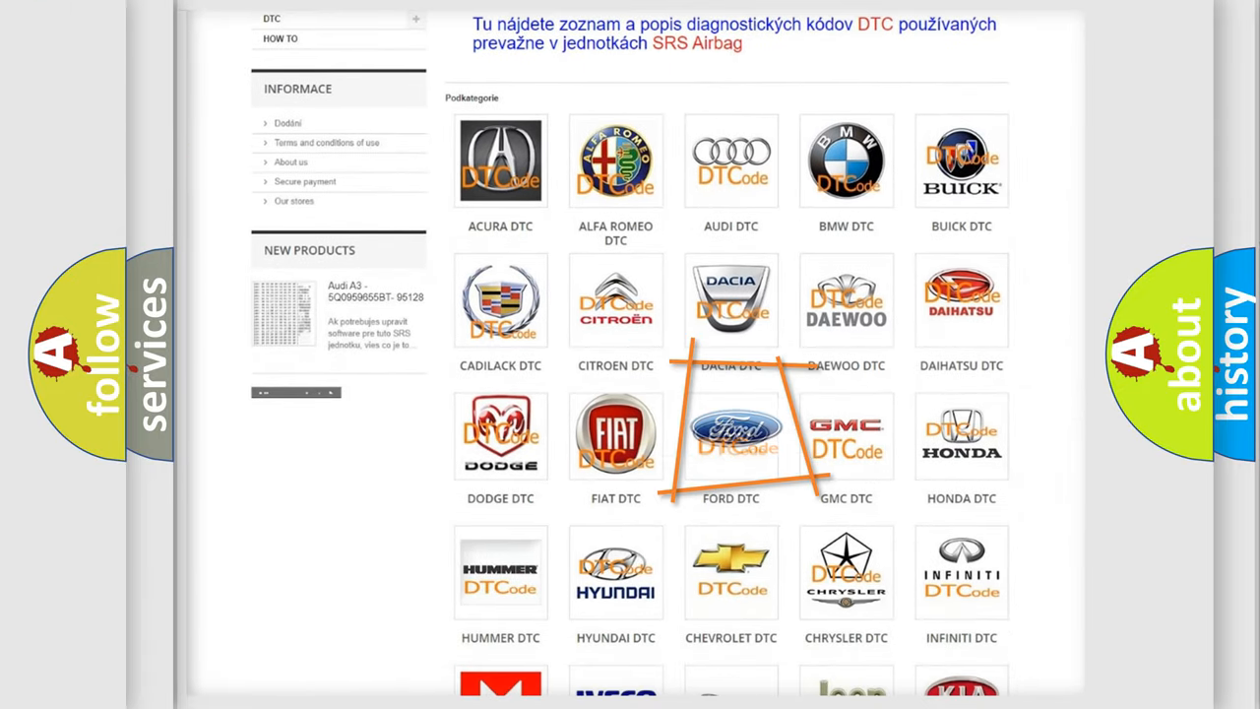